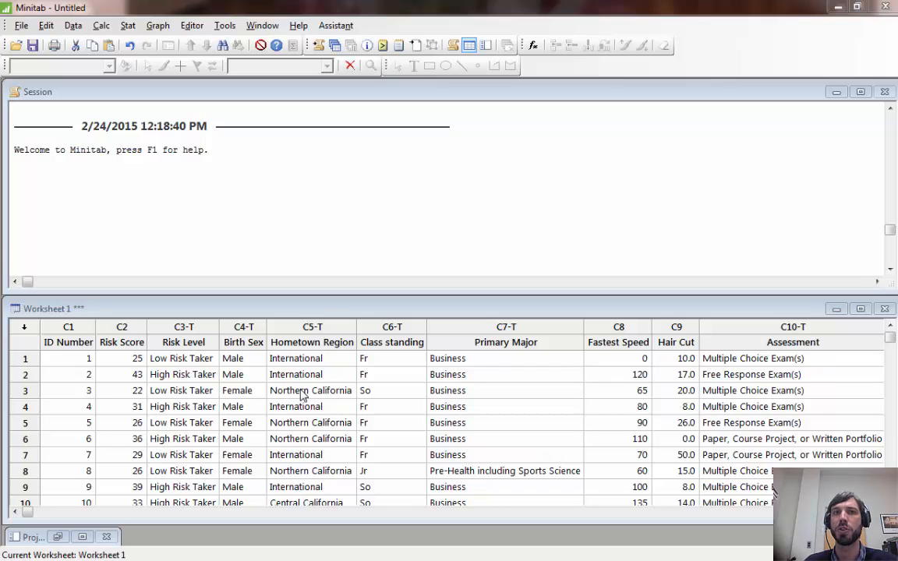
mouse_move(330, 422)
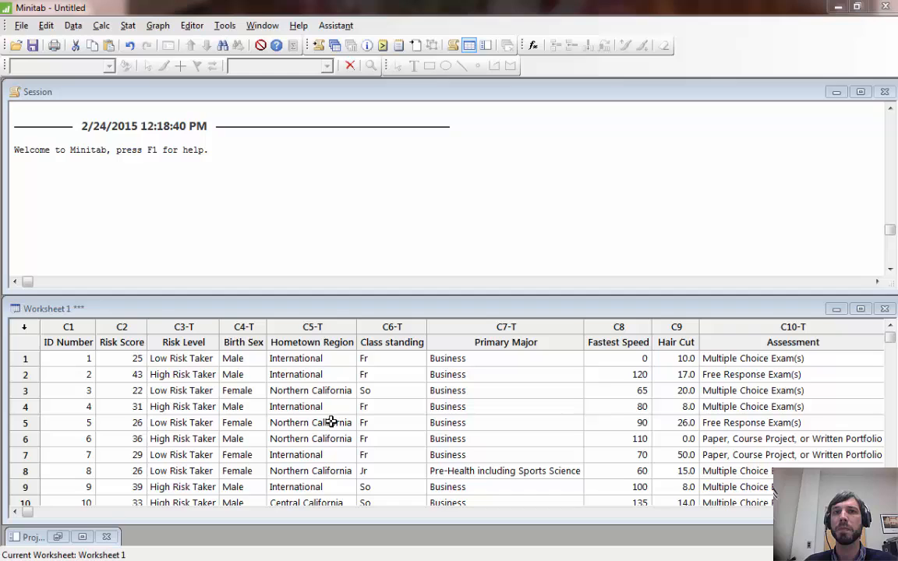
mouse_move(363, 399)
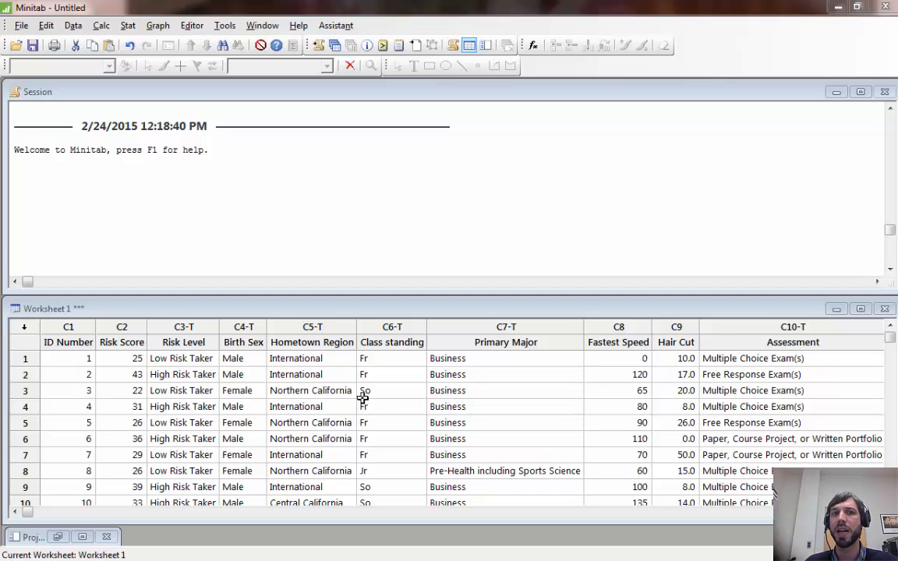
mouse_move(258, 399)
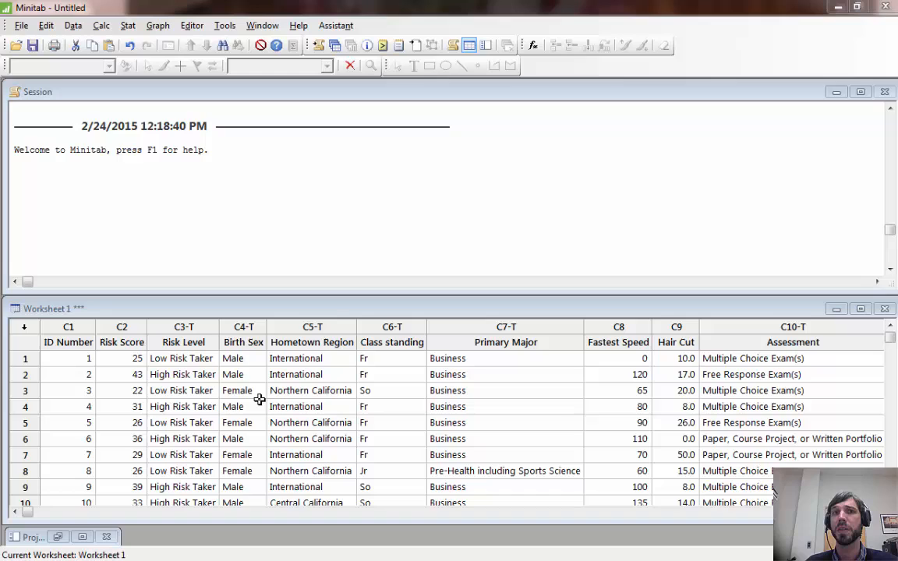
mouse_move(265, 381)
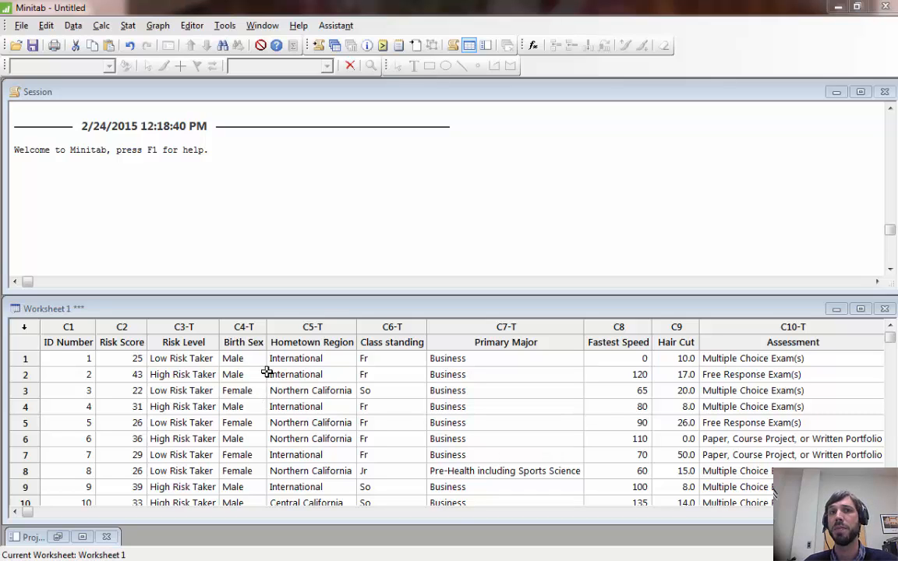
mouse_move(242, 344)
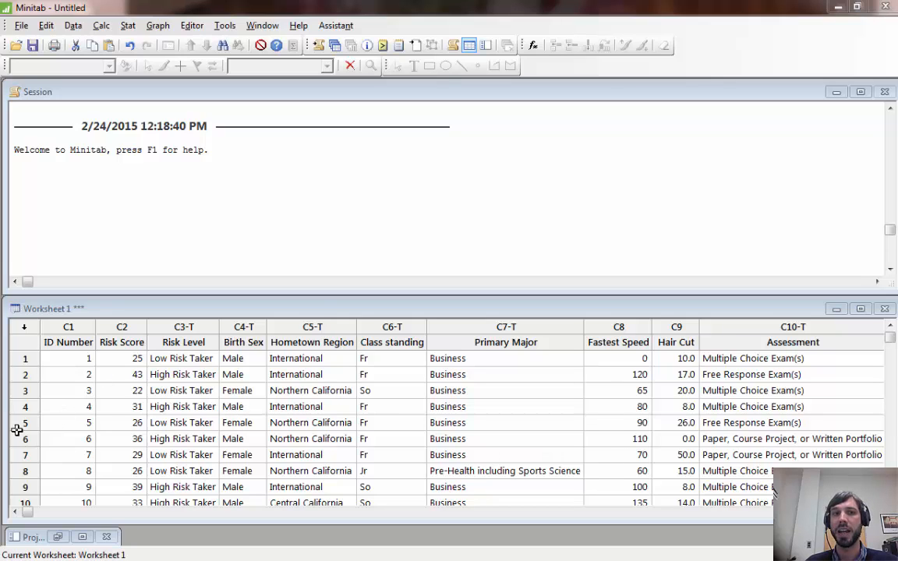
Open the 1 Proportion analysis with Birth Sex as the sample column
click(26, 342)
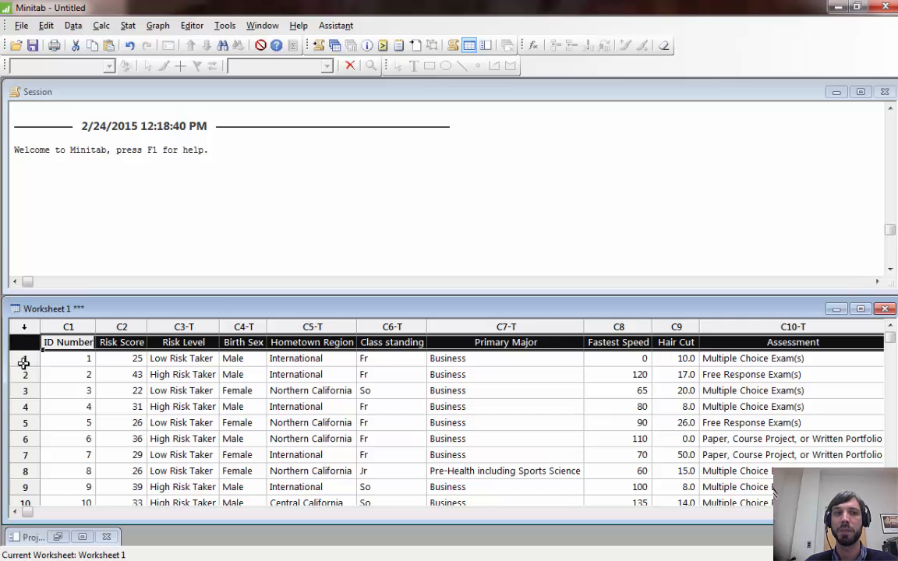
click(25, 358)
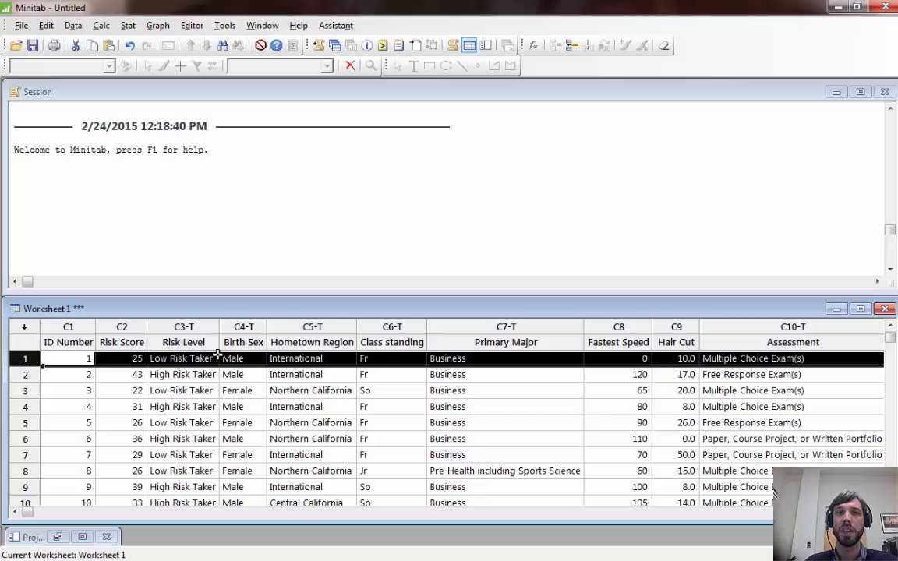
mouse_move(245, 322)
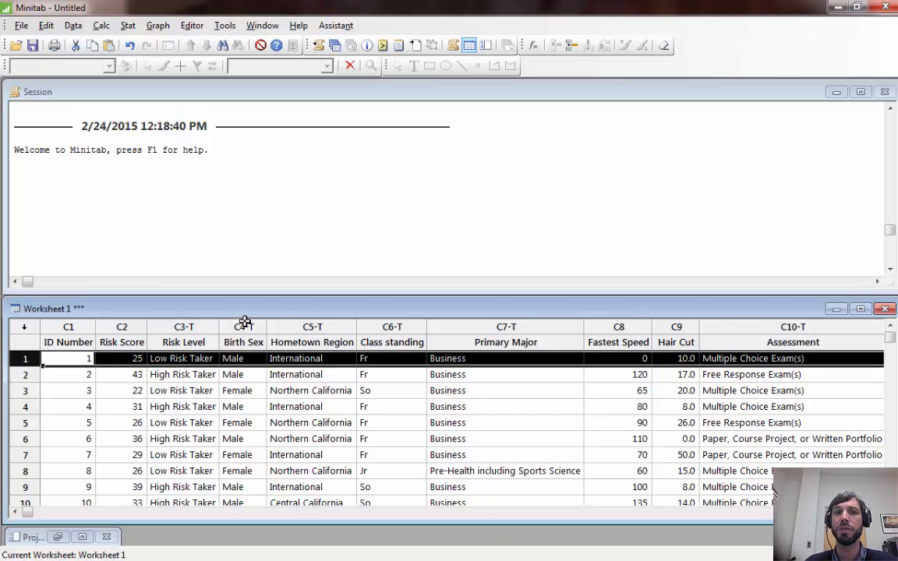
click(242, 327)
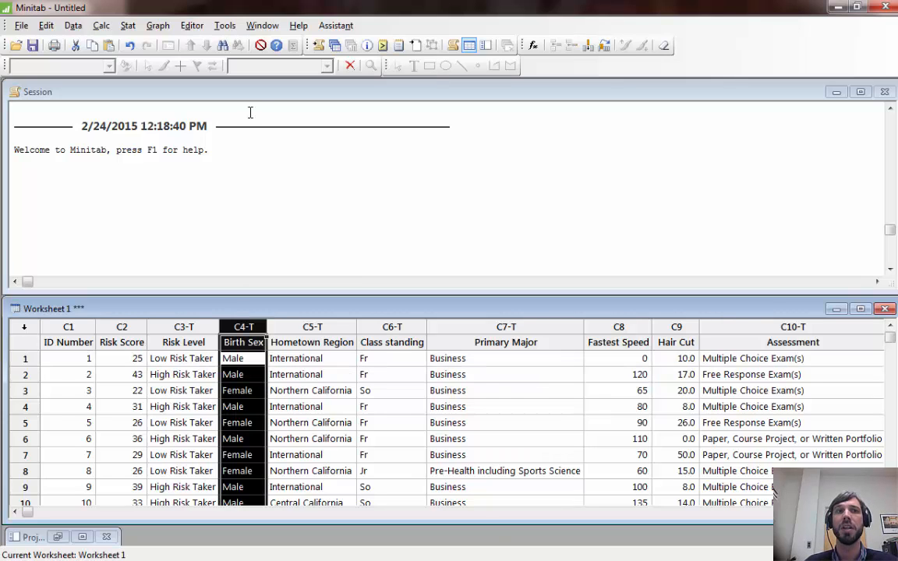
click(127, 25)
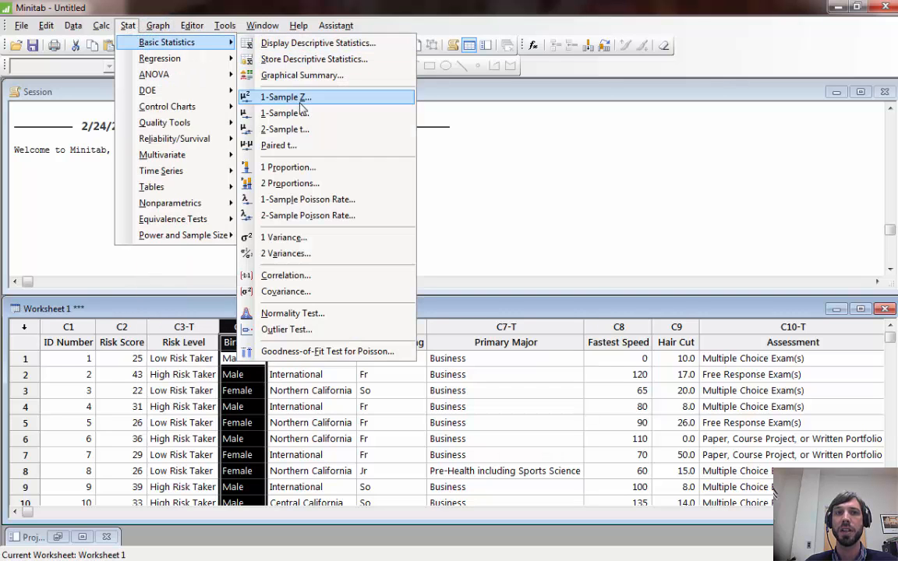
click(289, 167)
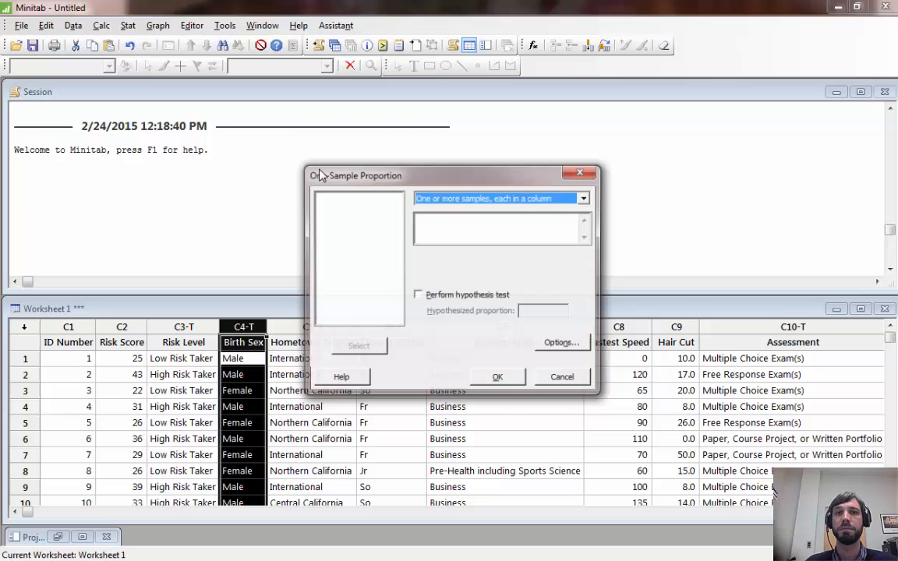
click(583, 198)
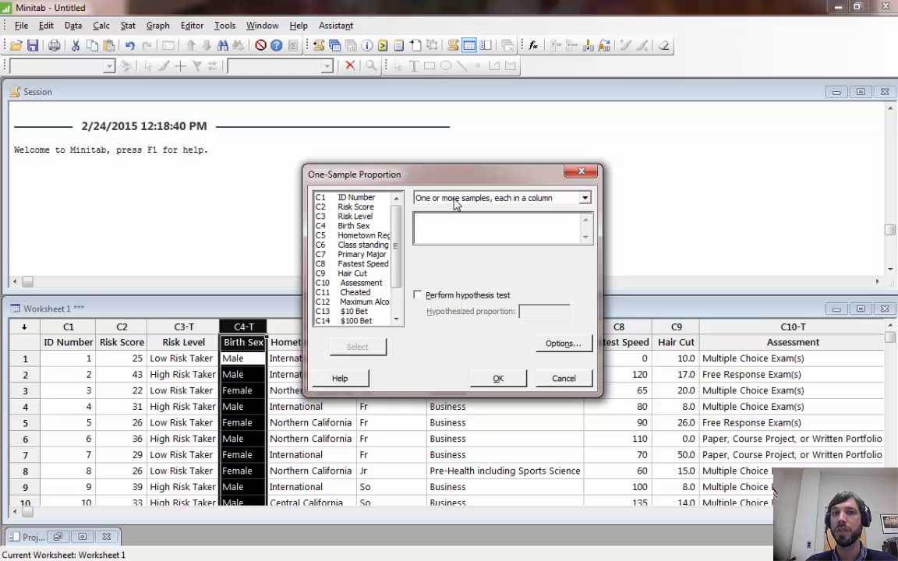
click(362, 245)
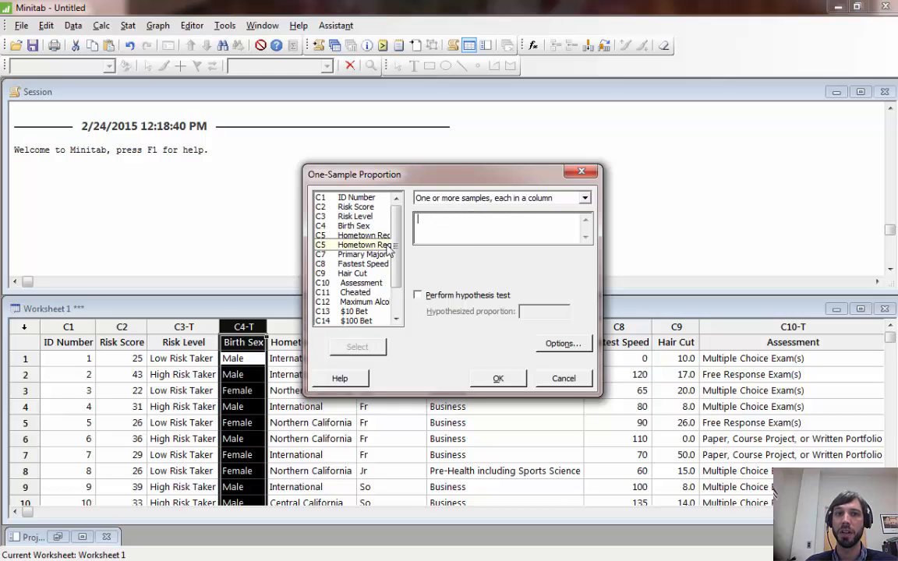
double_click(353, 225)
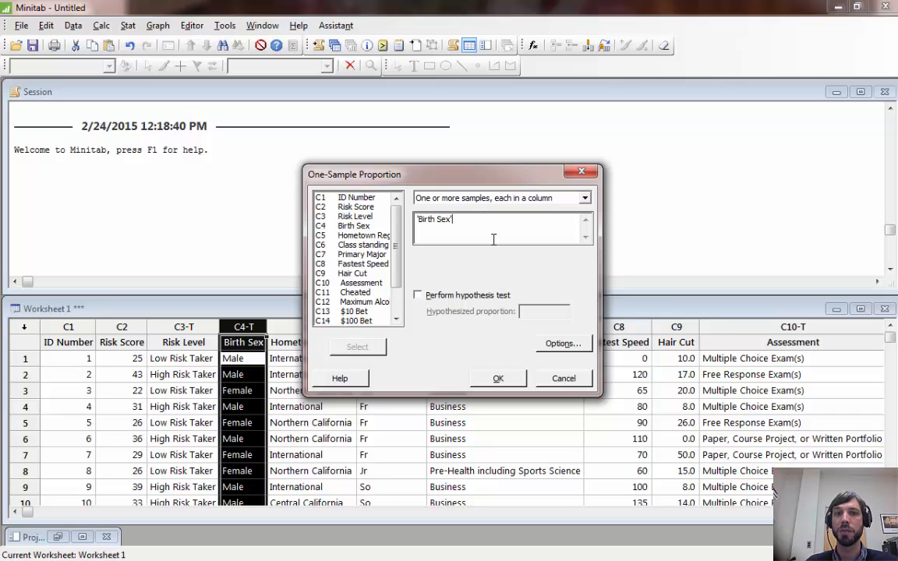
Set the proportion interval method to normal approximation
click(563, 343)
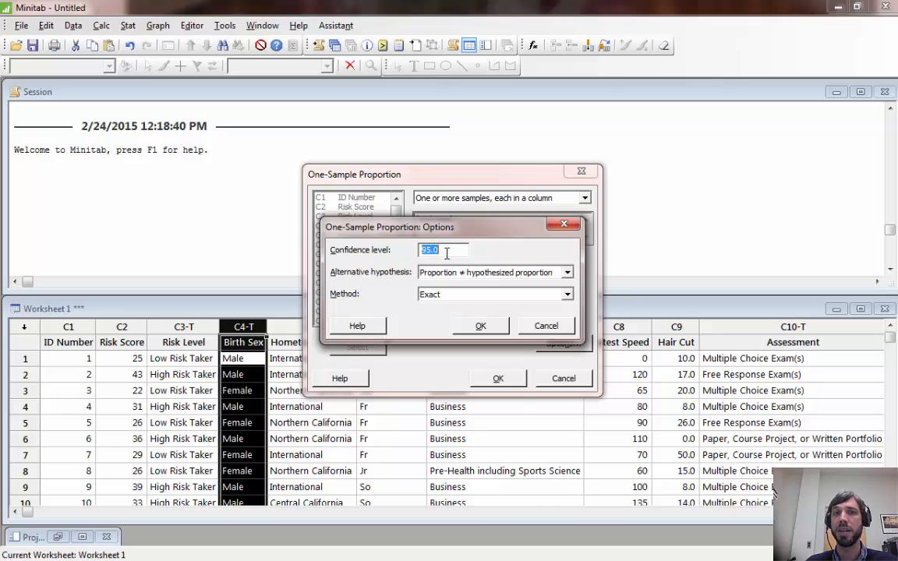
mouse_move(464, 284)
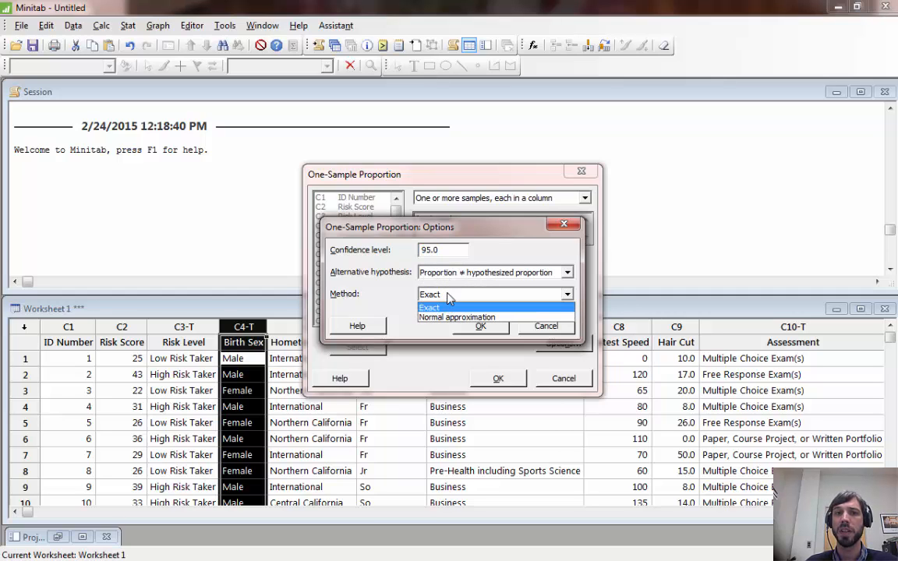
click(457, 317)
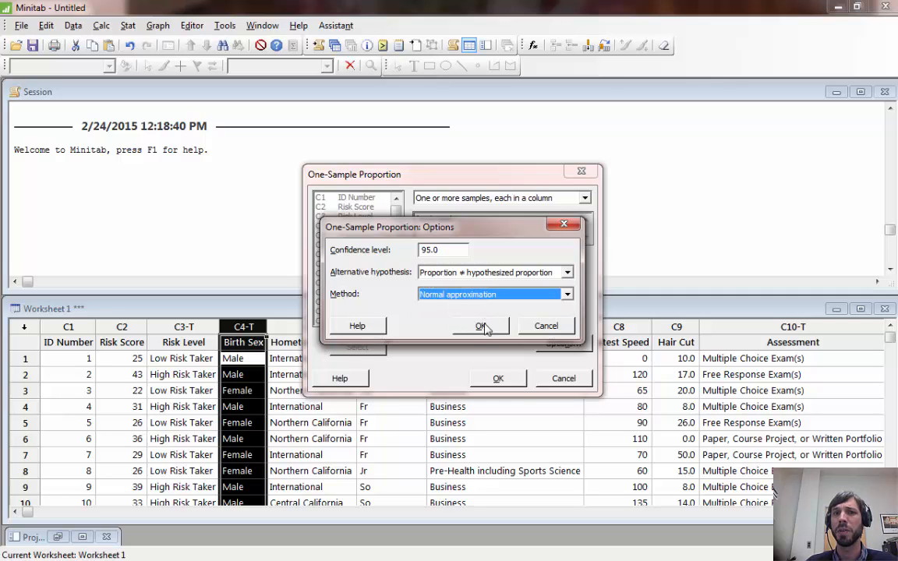
click(481, 326)
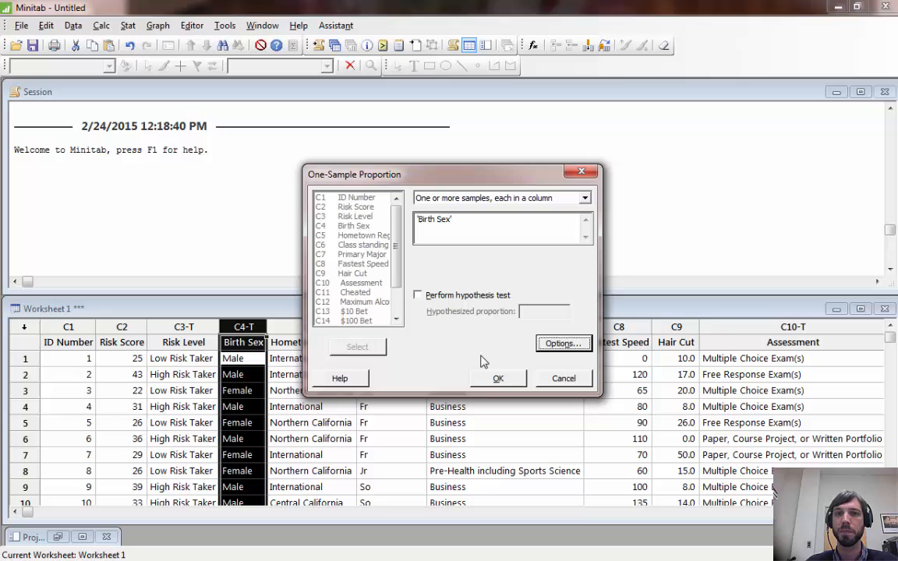
Run the proportion analysis: 107 of 189 males, p = 0.566, CI (0.495, 0.637)
click(498, 378)
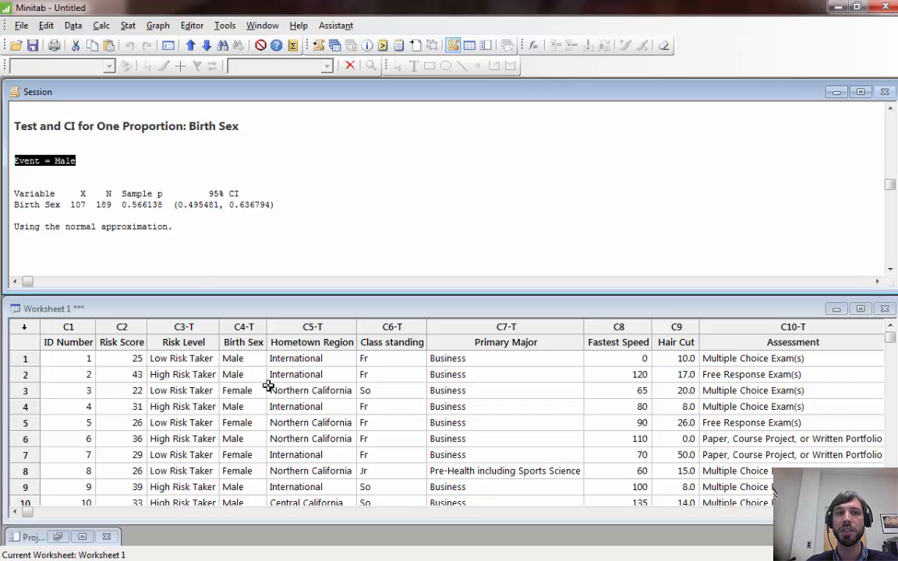
mouse_move(251, 366)
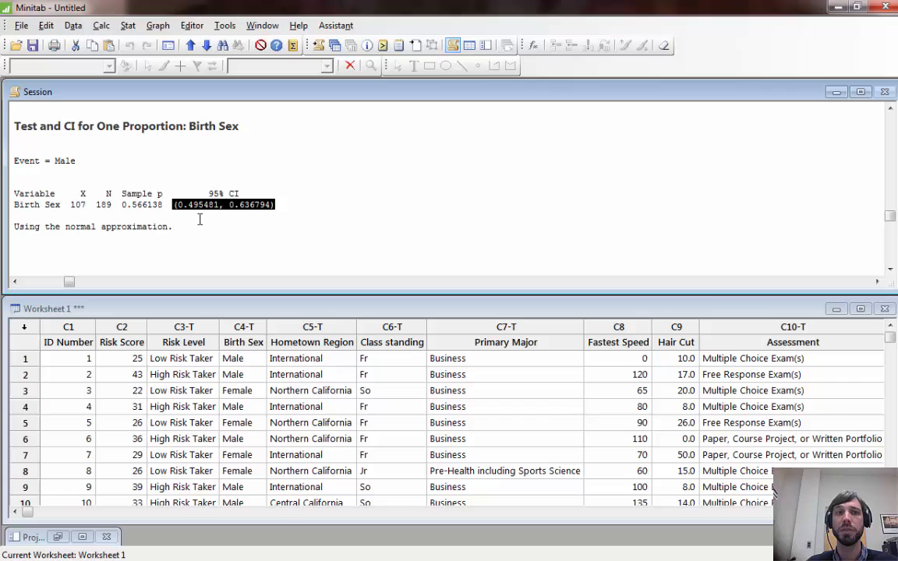
mouse_move(257, 231)
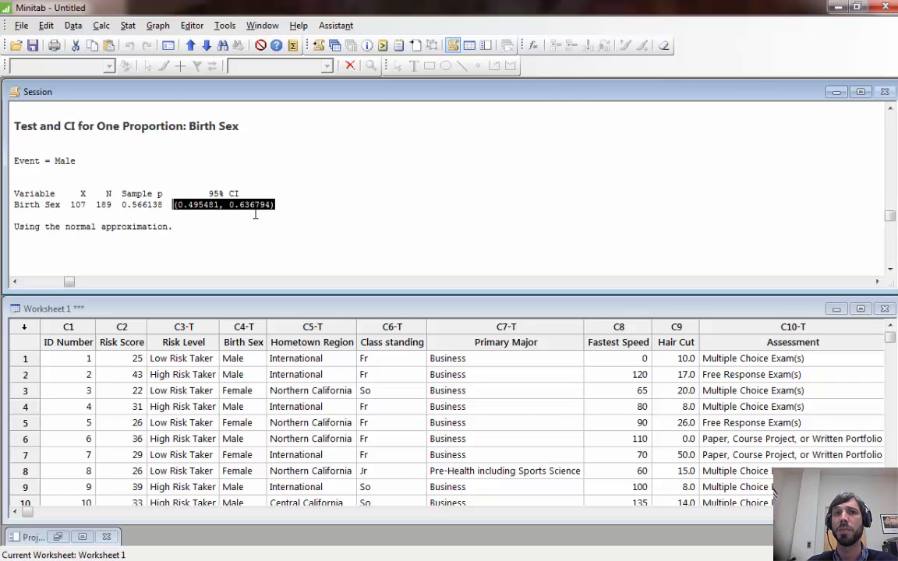
mouse_move(258, 173)
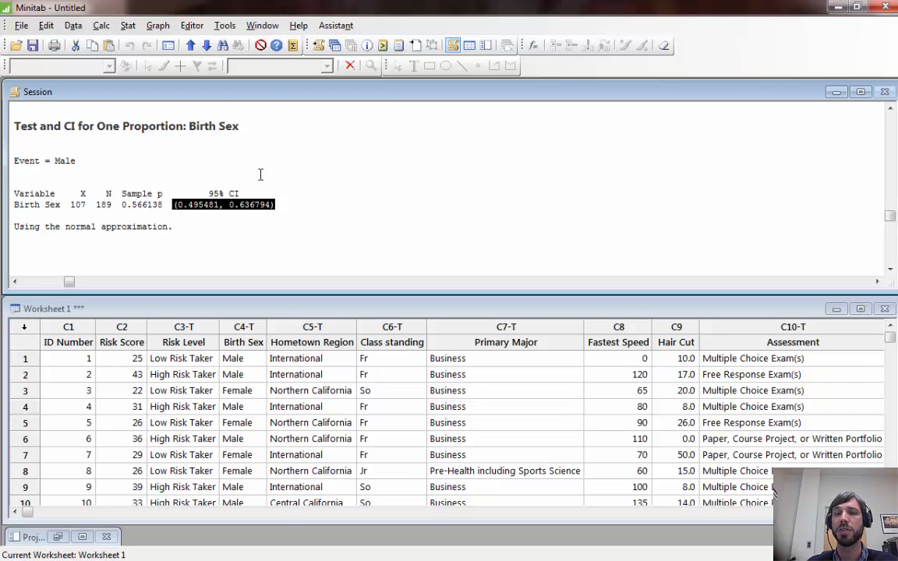
Add Risk Score as the 1-Sample t sample and check the 95.0 confidence level
click(121, 342)
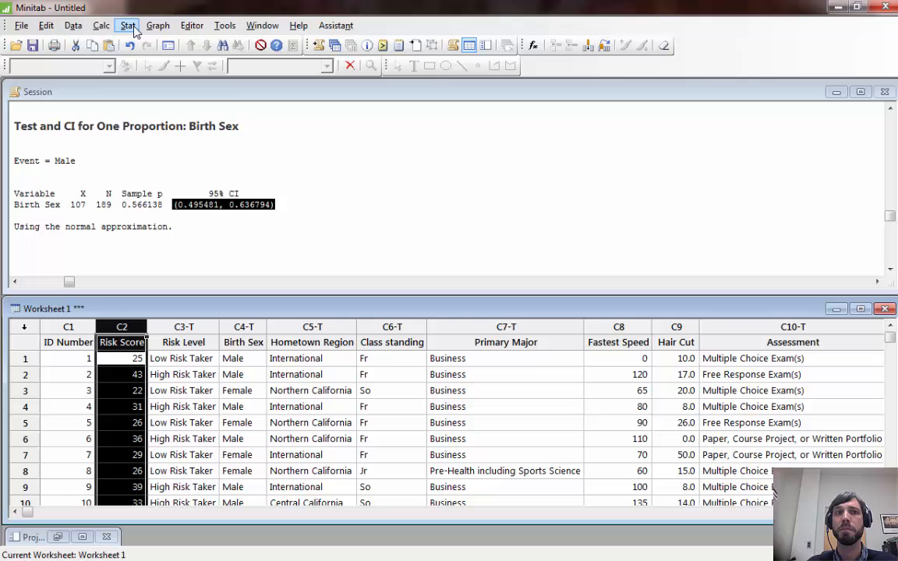
click(127, 25)
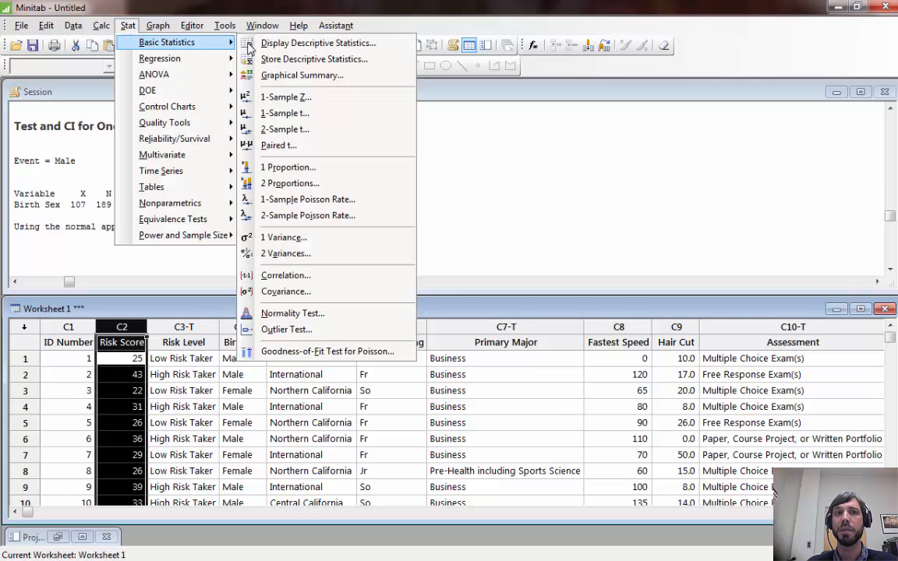
mouse_move(313, 60)
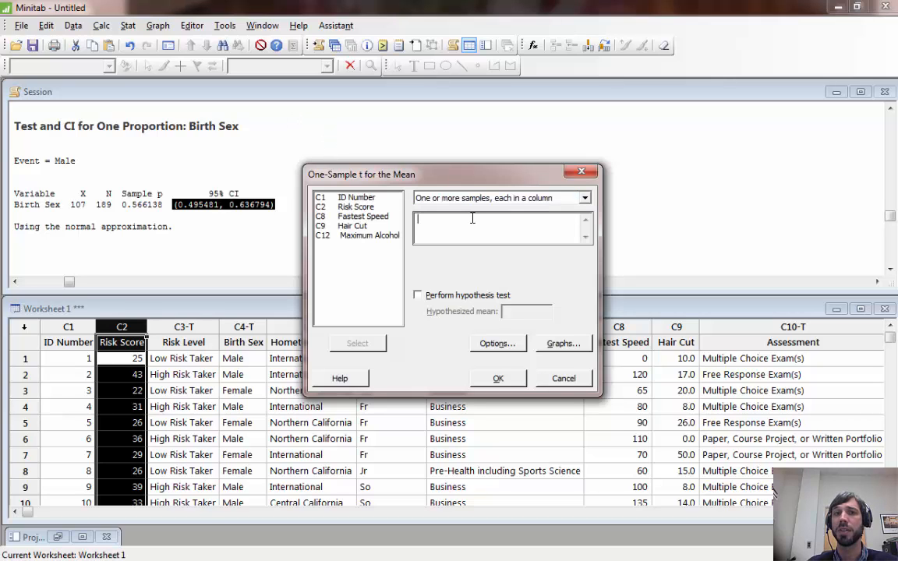
double_click(355, 206)
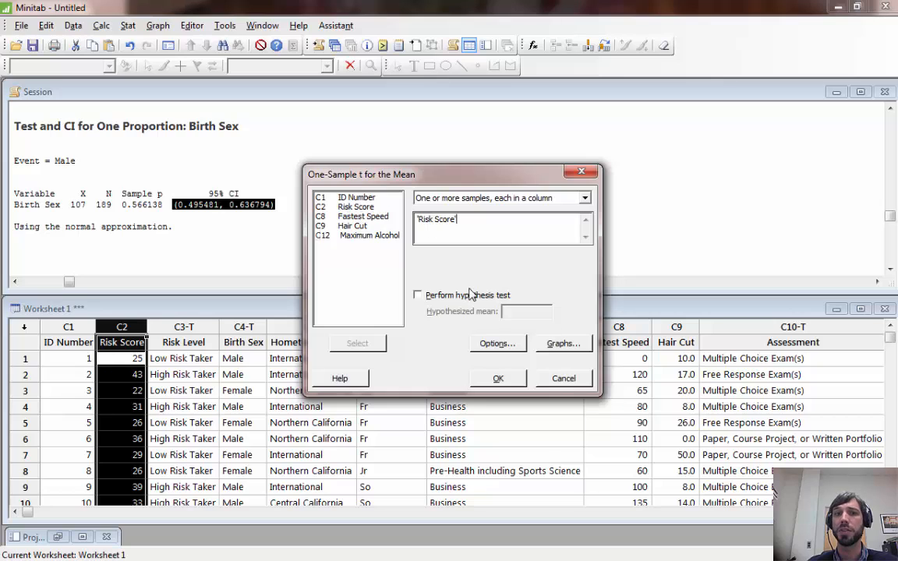
click(497, 343)
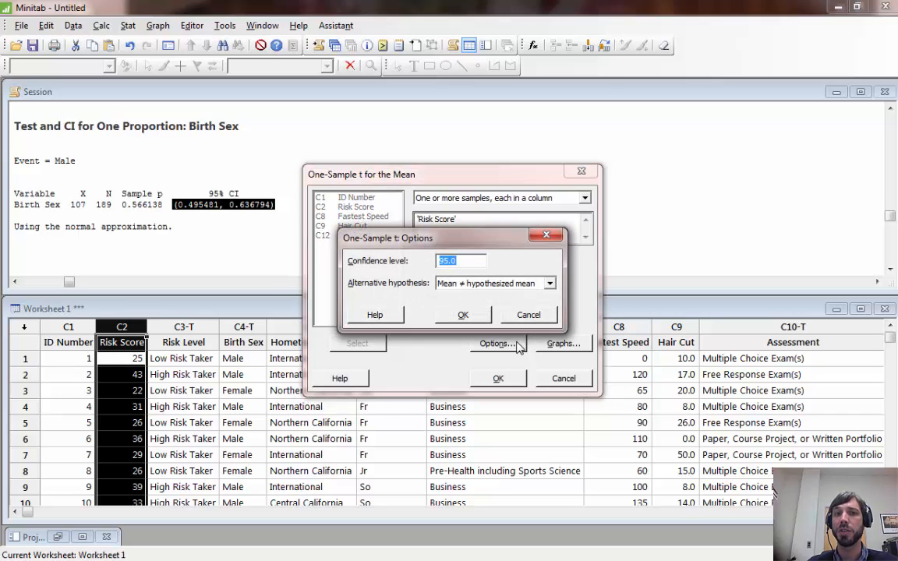
mouse_move(447, 303)
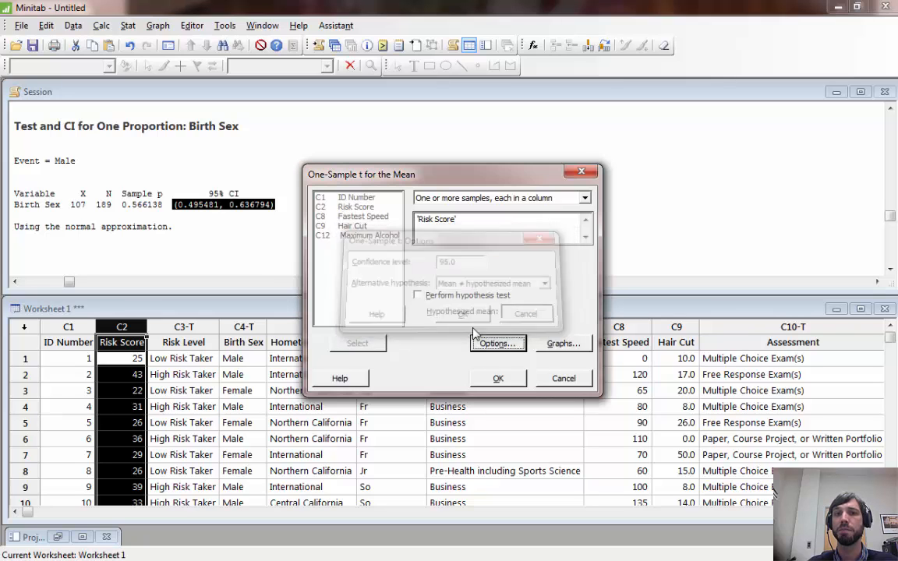
Request a boxplot of Risk Score in the 1-Sample t graph options
click(563, 343)
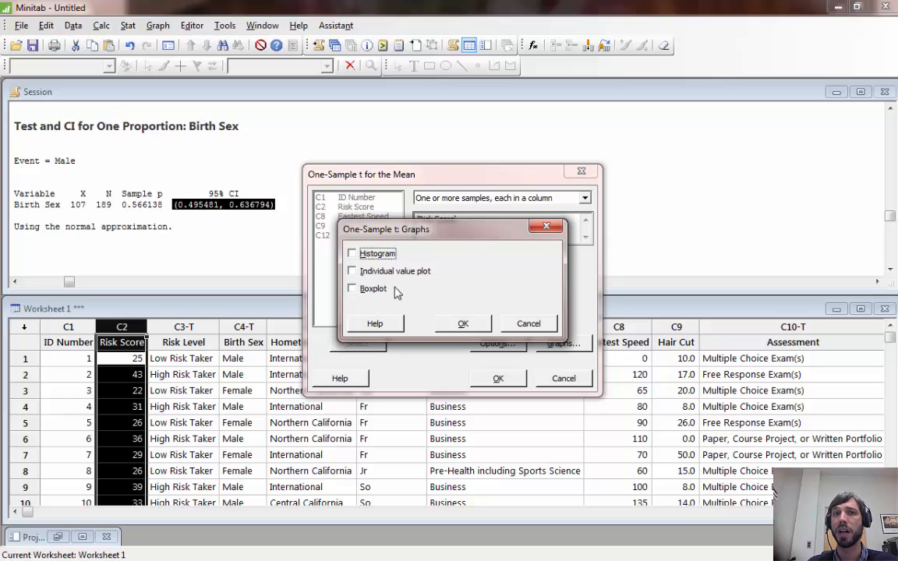
mouse_move(472, 316)
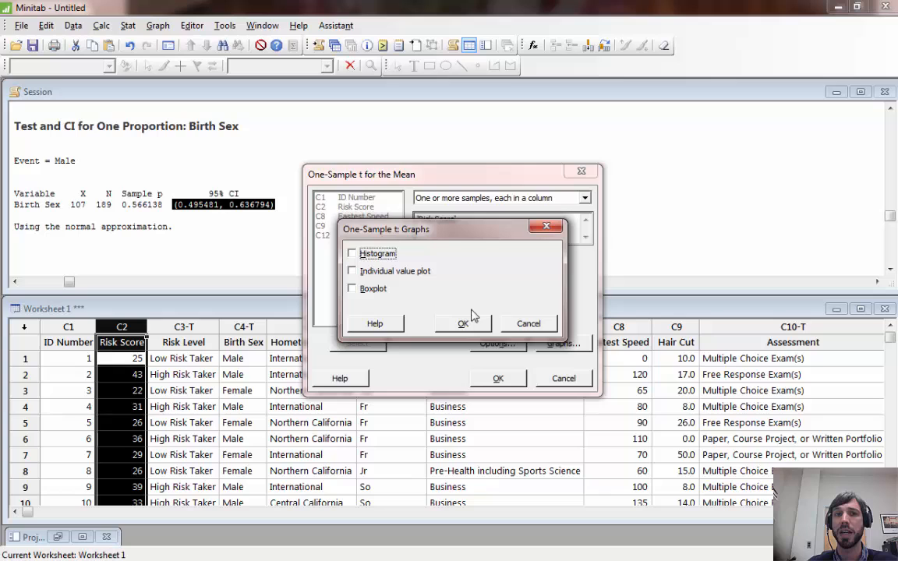
click(351, 288)
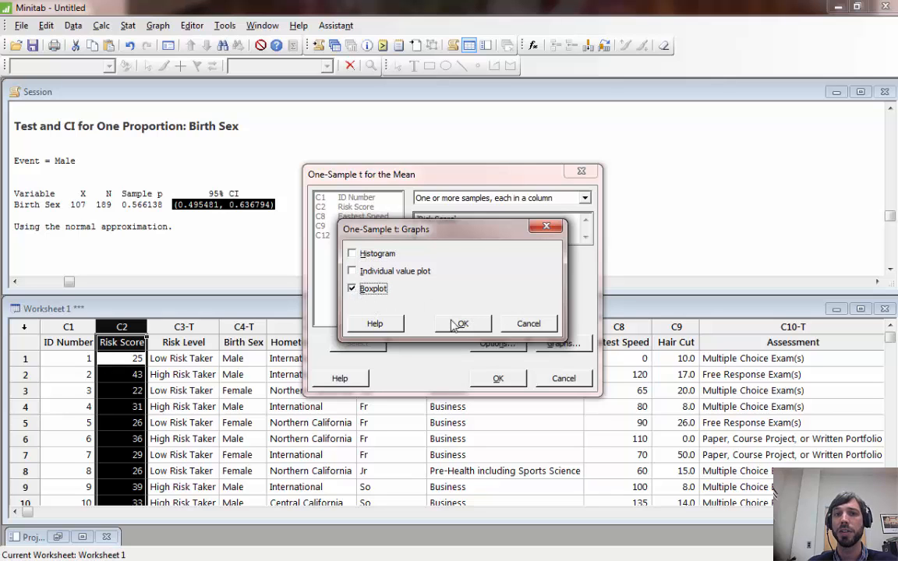
click(460, 324)
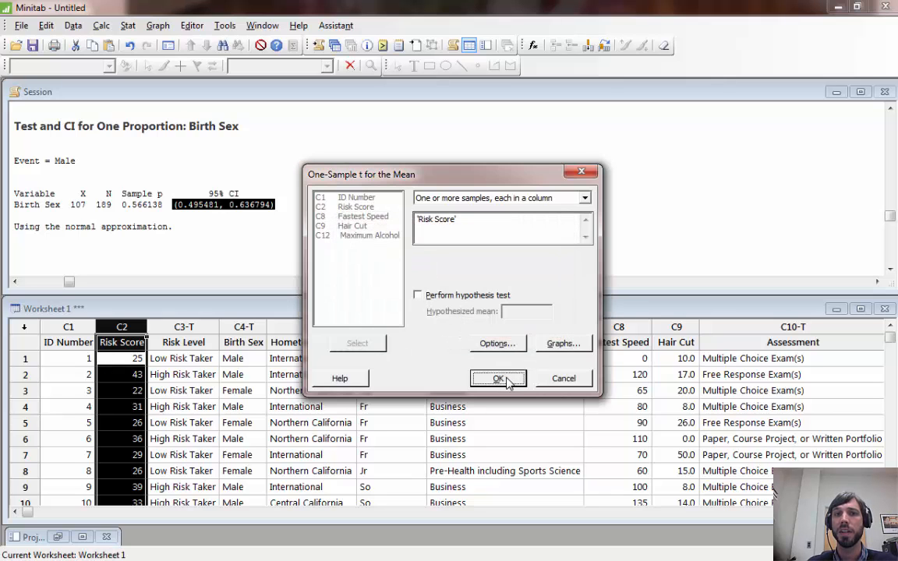
Run the 1-Sample t analysis, giving a Risk Score boxplot and CI (29.231, 30.853)
click(498, 378)
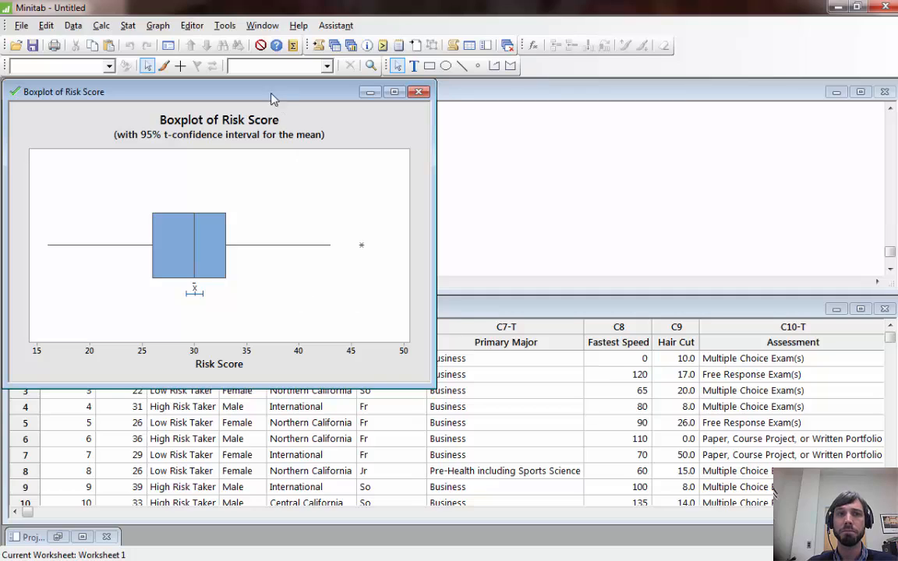
mouse_move(240, 268)
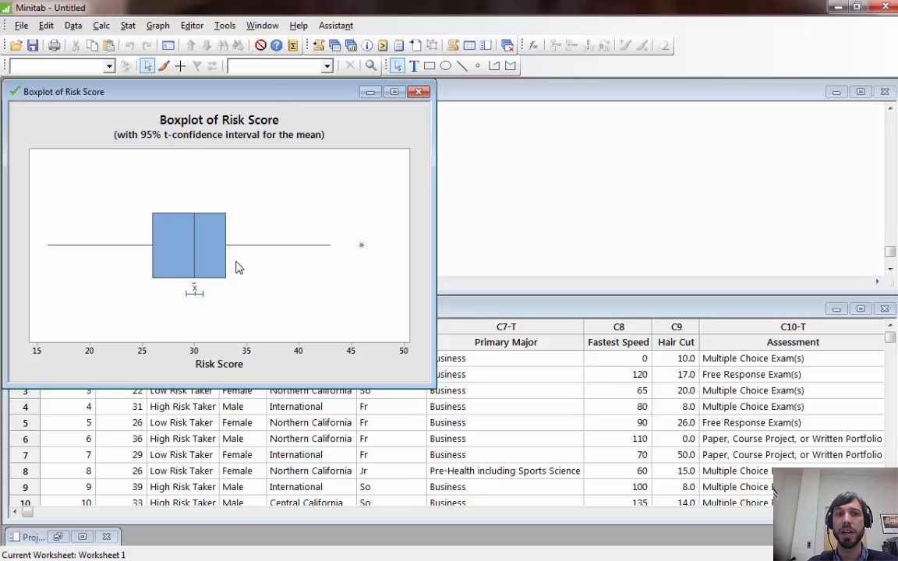
mouse_move(195, 301)
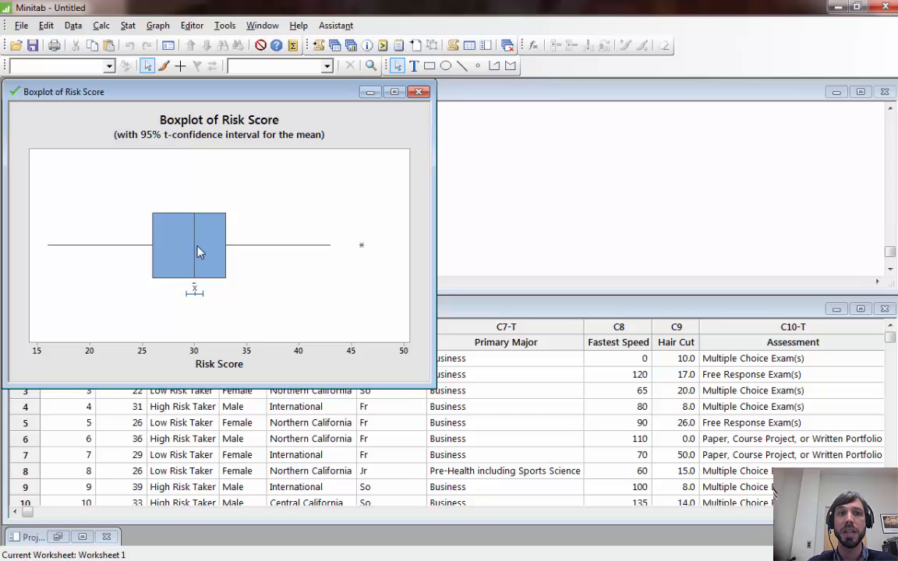
mouse_move(191, 300)
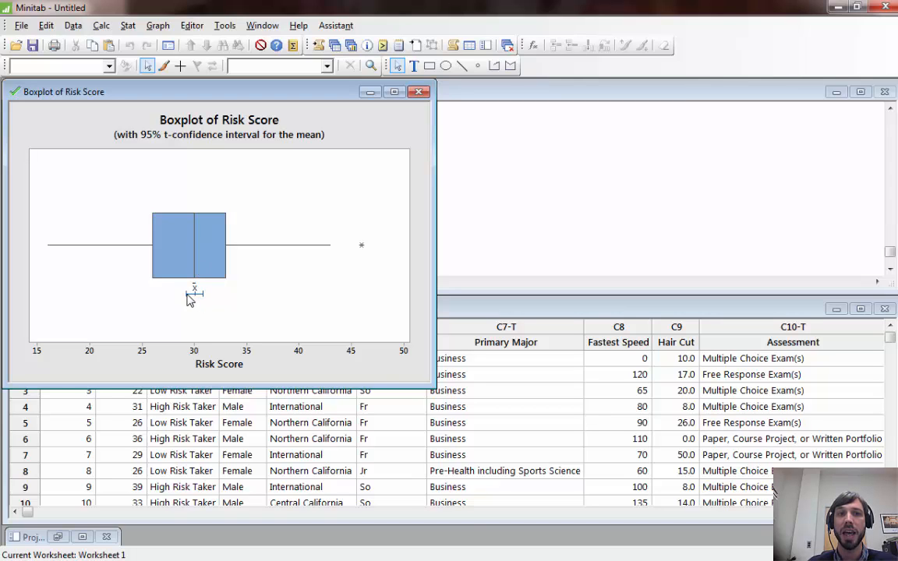
mouse_move(201, 301)
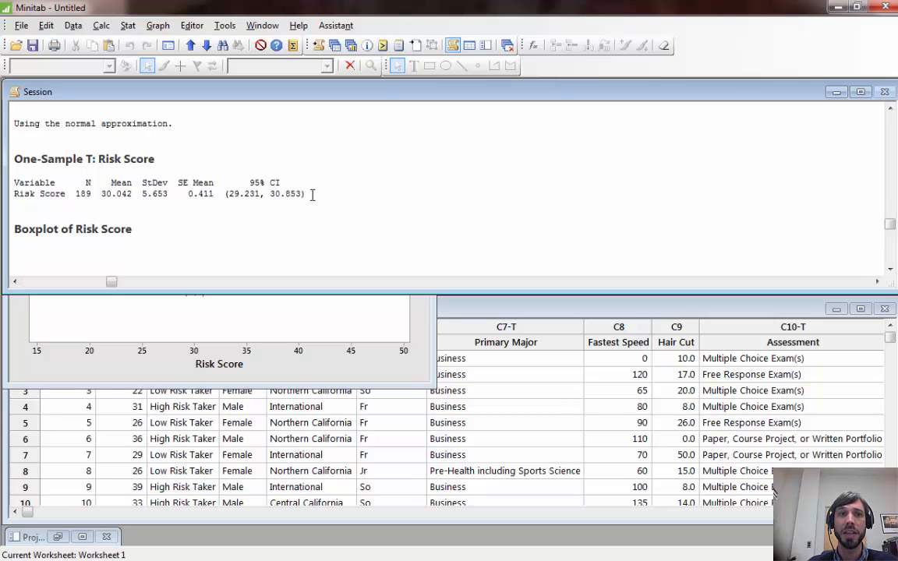
drag(14, 183, 306, 193)
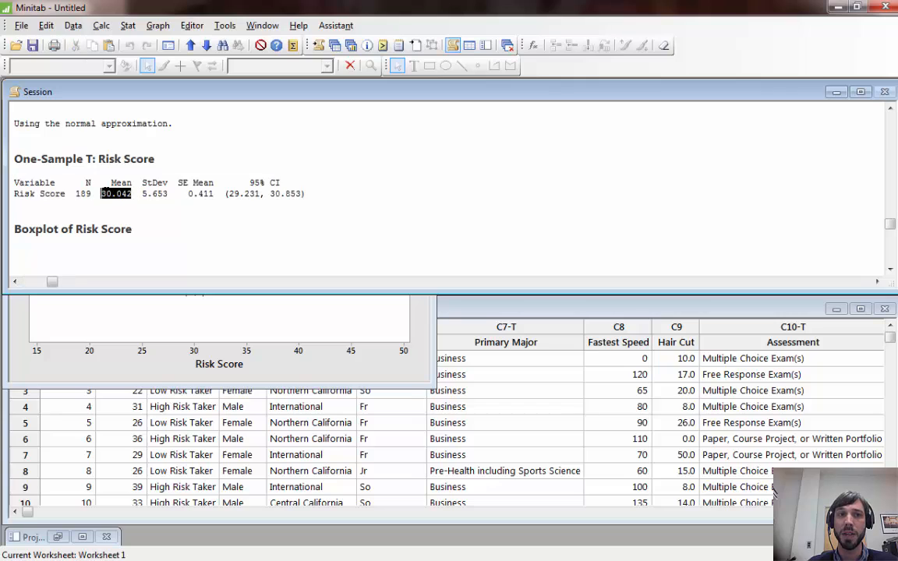
click(153, 193)
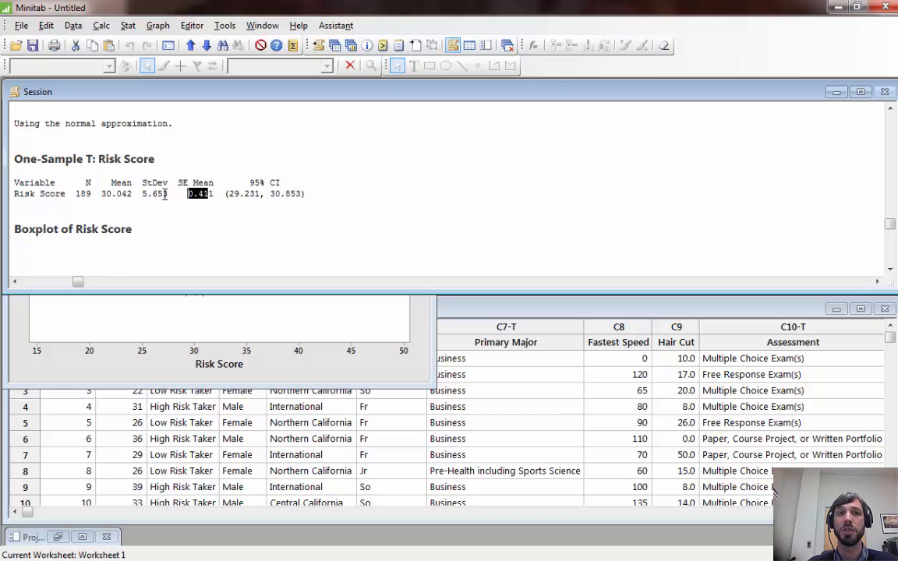
mouse_move(83, 197)
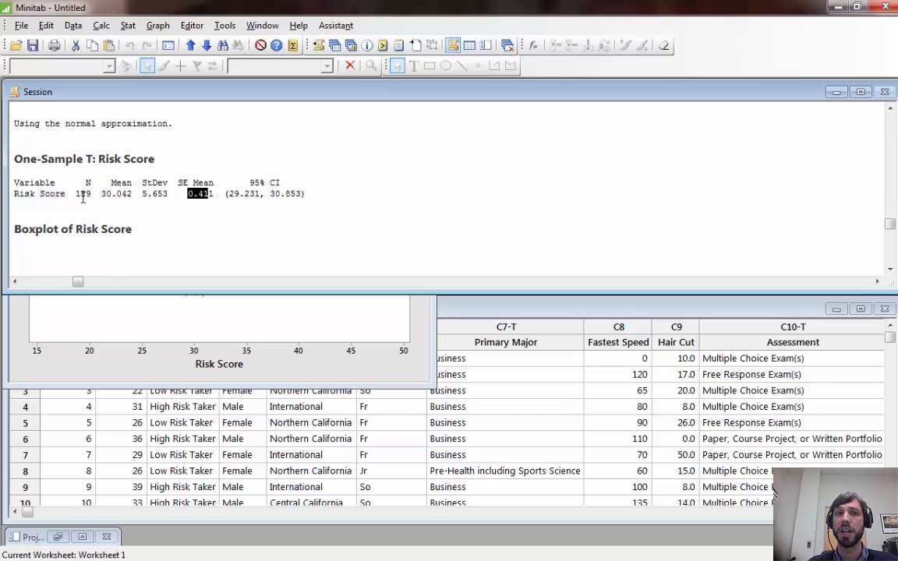